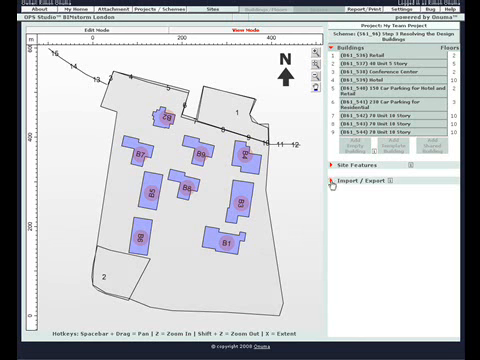
# - Expand the Import / Export panel to show the site, building and space export options
pyautogui.click(332, 184)
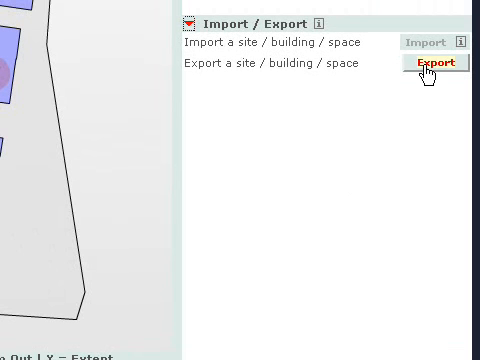
pyautogui.moveTo(428, 72)
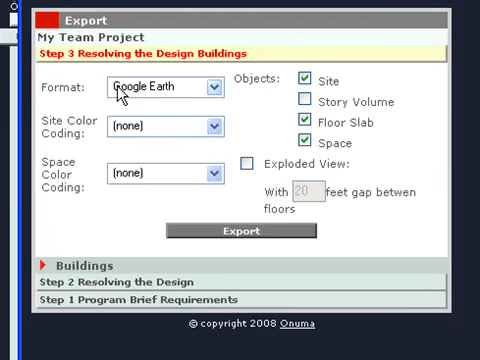
pyautogui.moveTo(120, 96)
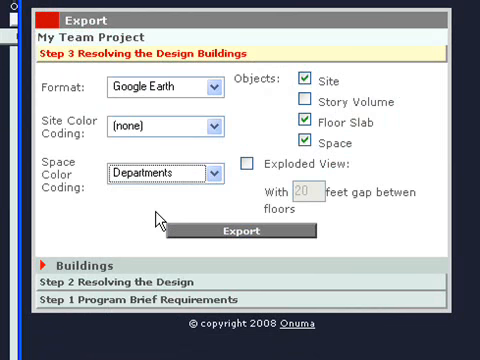
pyautogui.moveTo(308, 262)
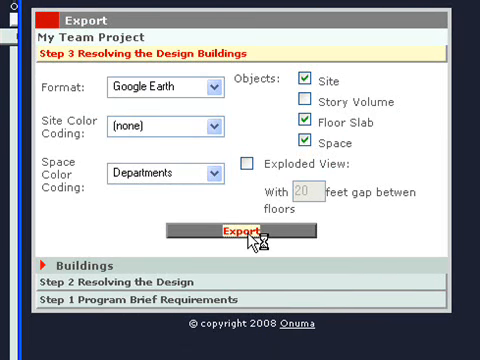
# - Export the buildings as Google Earth KML and save the file to disk in Firefox
pyautogui.click(244, 228)
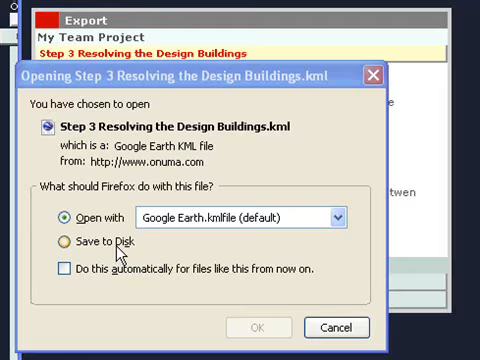
pyautogui.click(58, 242)
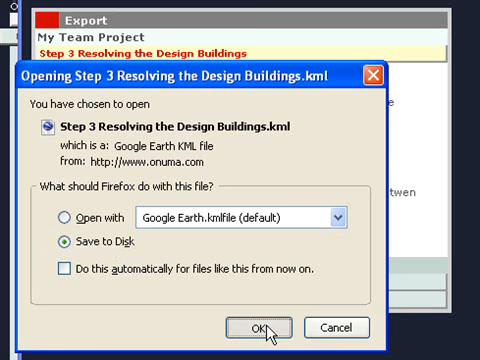
pyautogui.click(262, 328)
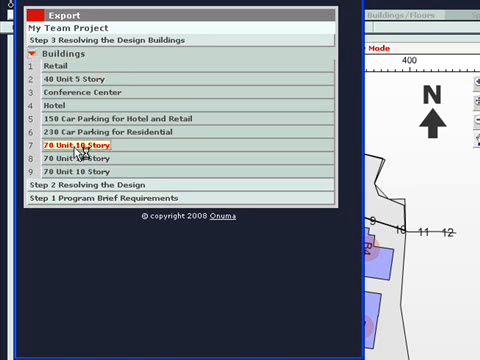
# - Show the export form for the 78 Unit 18 Story building, defaulting to Google Earth
pyautogui.click(90, 148)
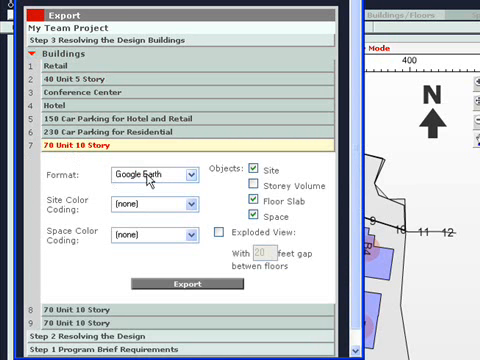
pyautogui.moveTo(152, 180)
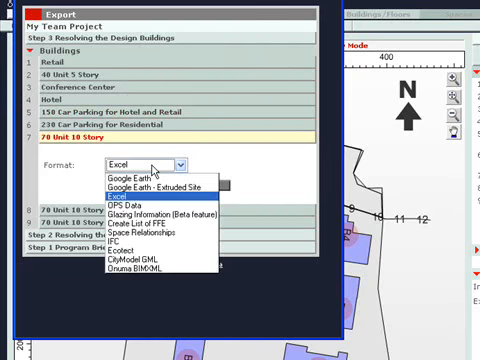
pyautogui.moveTo(160, 210)
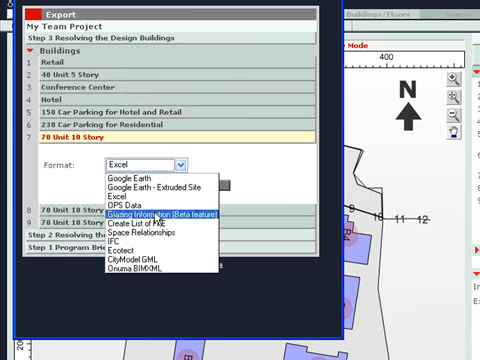
pyautogui.moveTo(164, 228)
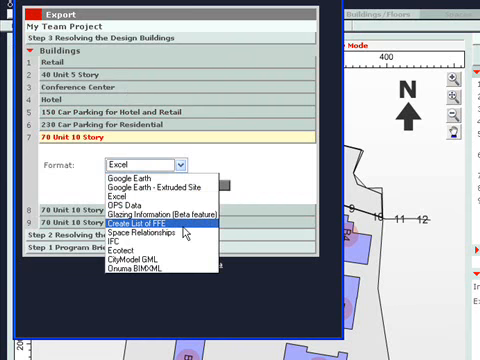
pyautogui.moveTo(164, 232)
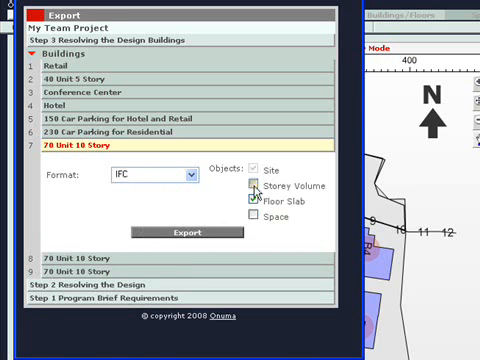
# - Set the 78 Unit 18 Story export to IFC with storey volume and floor slab objects
pyautogui.click(252, 188)
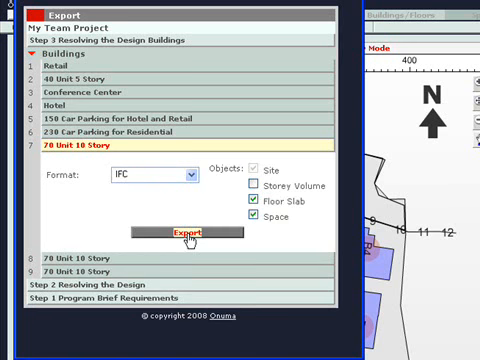
# - Export 78 Unit 18 Story.ifc and save it to disk in Firefox
pyautogui.click(198, 234)
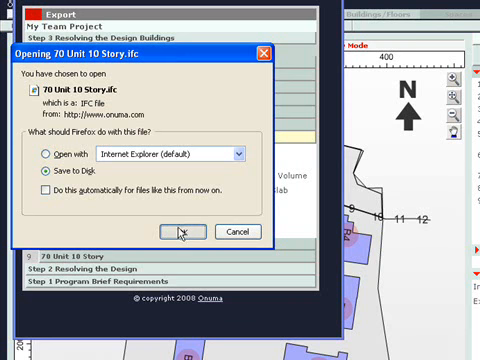
pyautogui.click(182, 232)
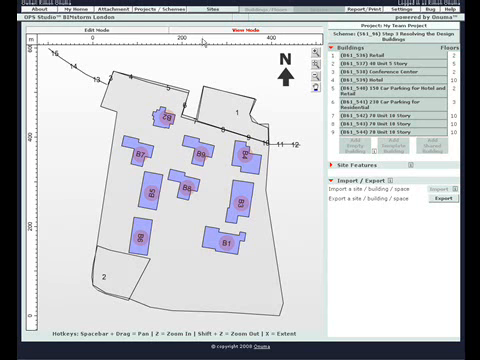
# - Return to the OPS site view and reopen the scheme's export options
pyautogui.click(152, 12)
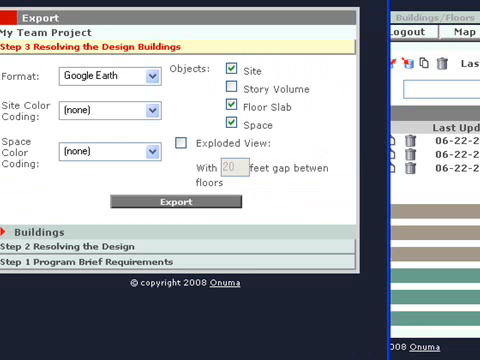
pyautogui.moveTo(10, 228)
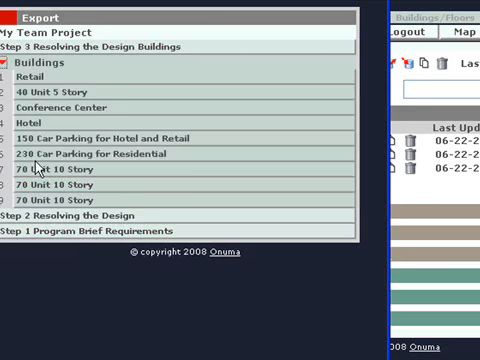
# - Select the Conference Center from the scheme's buildings list for export
pyautogui.click(64, 108)
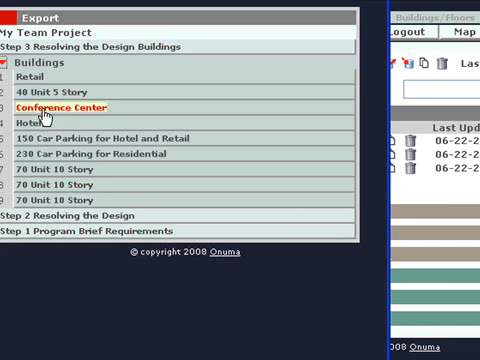